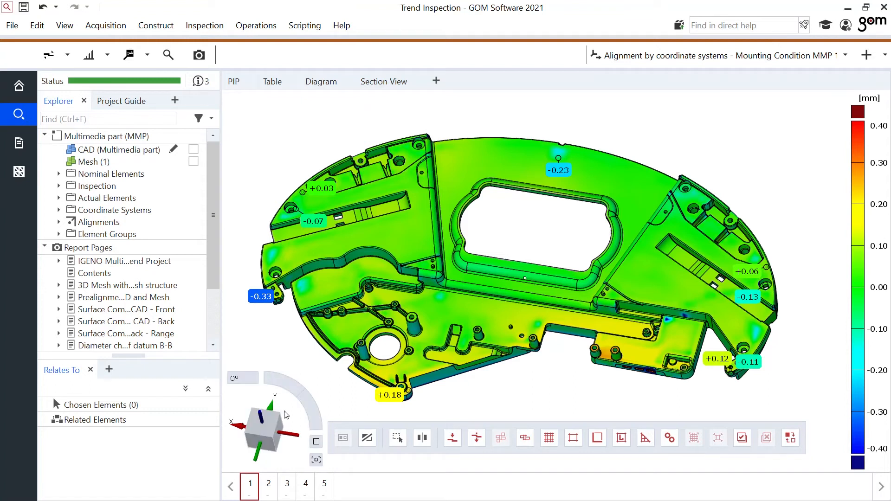
Step through stages 2, 4 and 5, ending on stage 5's deviation map.
click(269, 482)
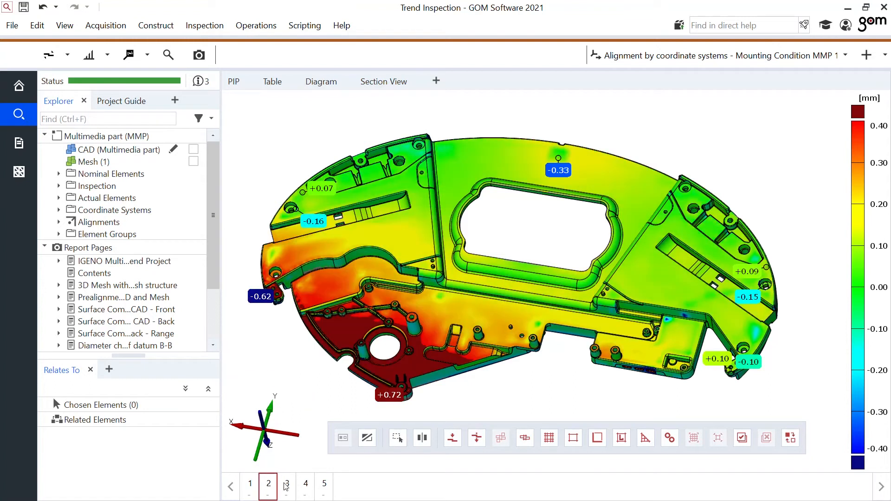
click(306, 483)
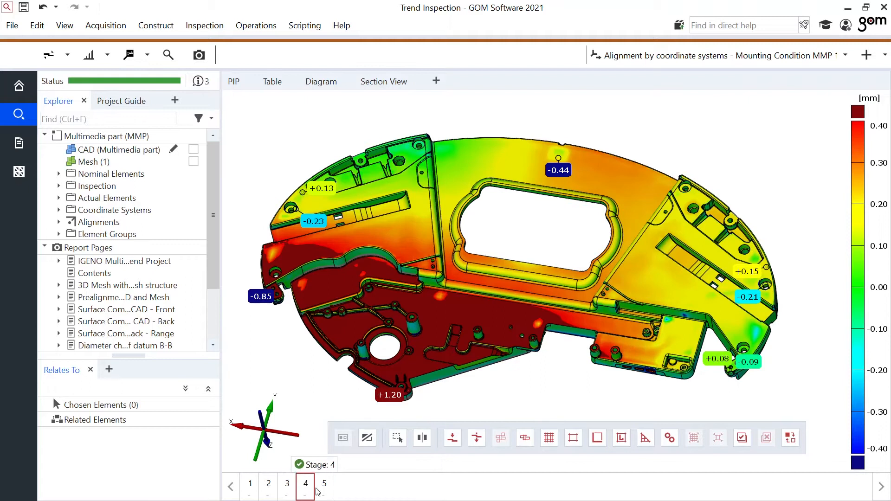
click(324, 484)
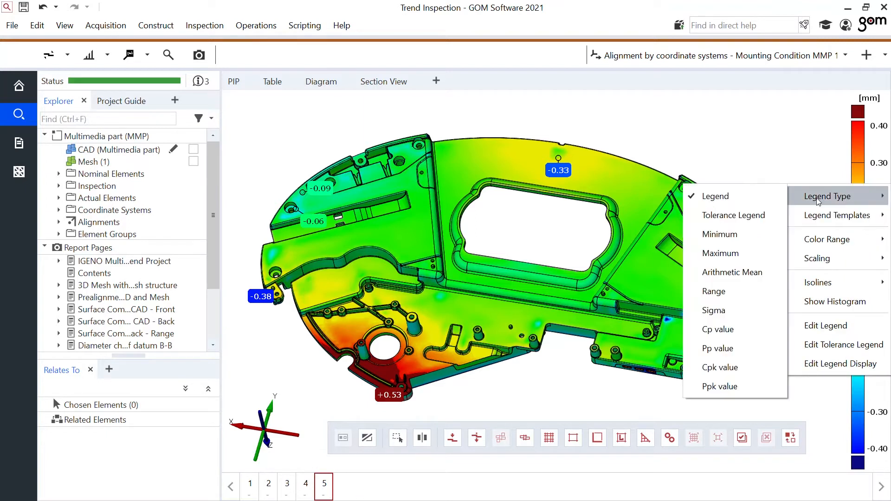
mouse_move(720, 253)
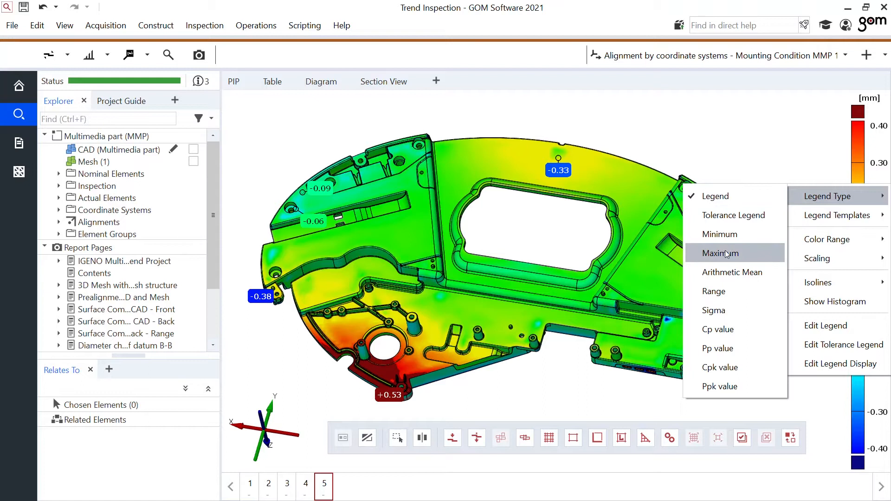
mouse_move(718, 291)
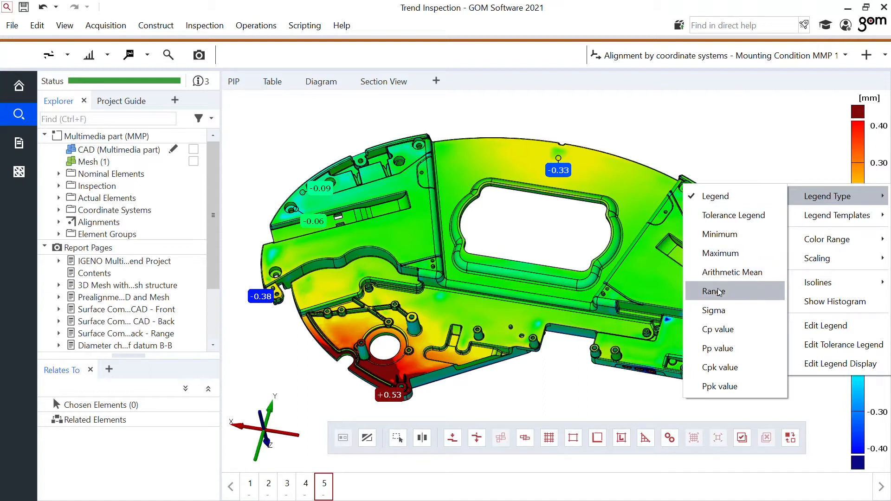
Switch the colour legend type to Range across all stages.
click(713, 291)
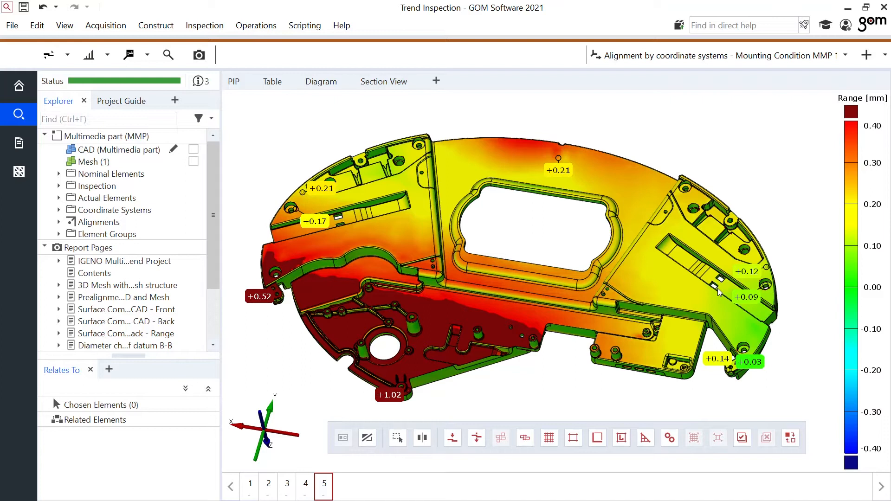
mouse_move(849, 233)
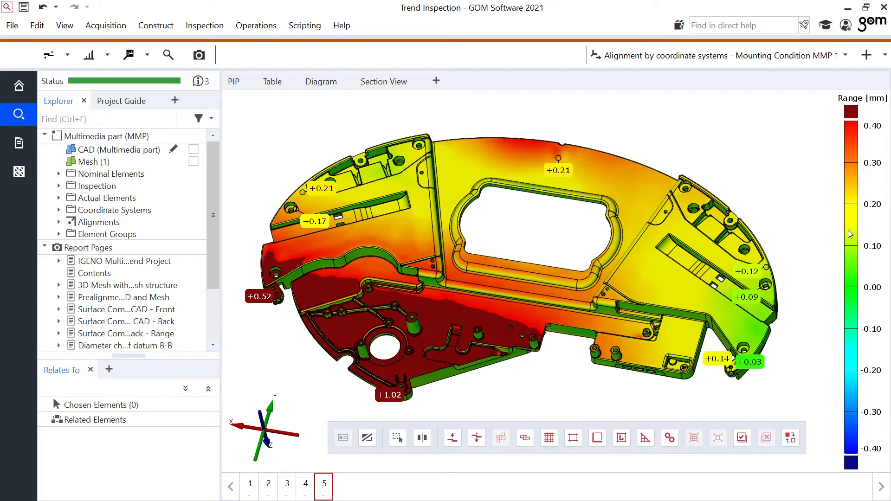
Change the legend type from Range to Cpk value.
right_click(850, 233)
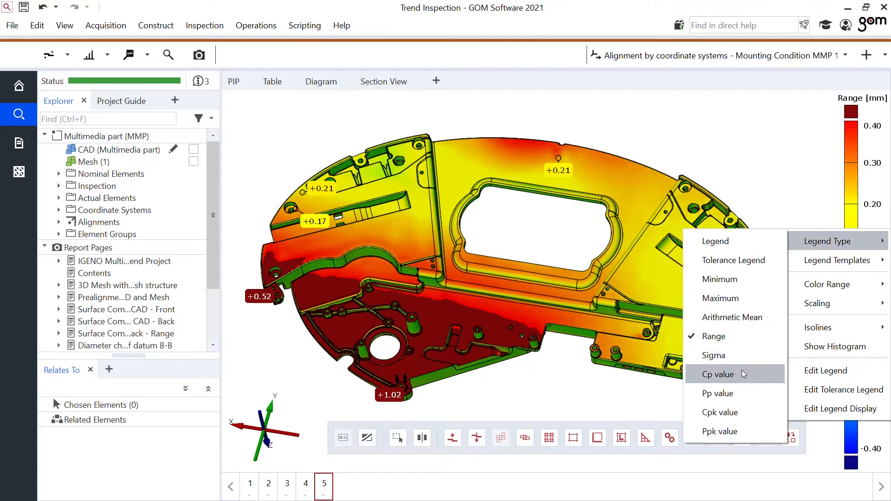
mouse_move(733, 412)
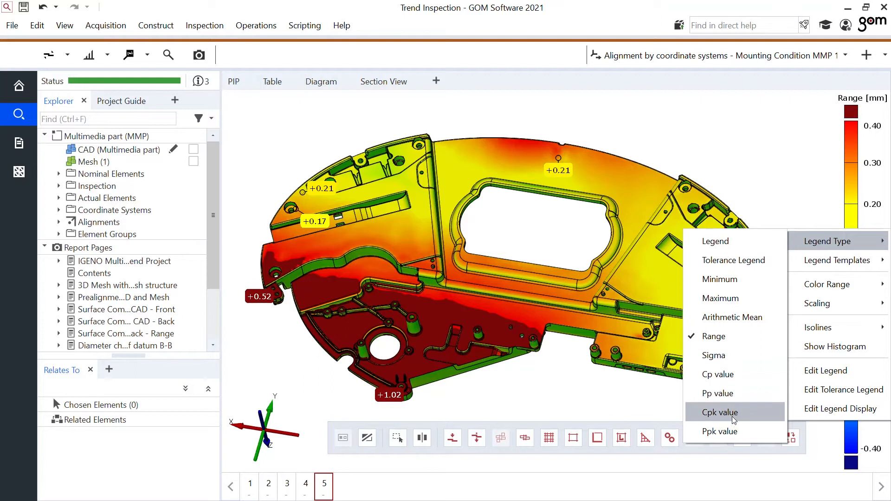
click(719, 412)
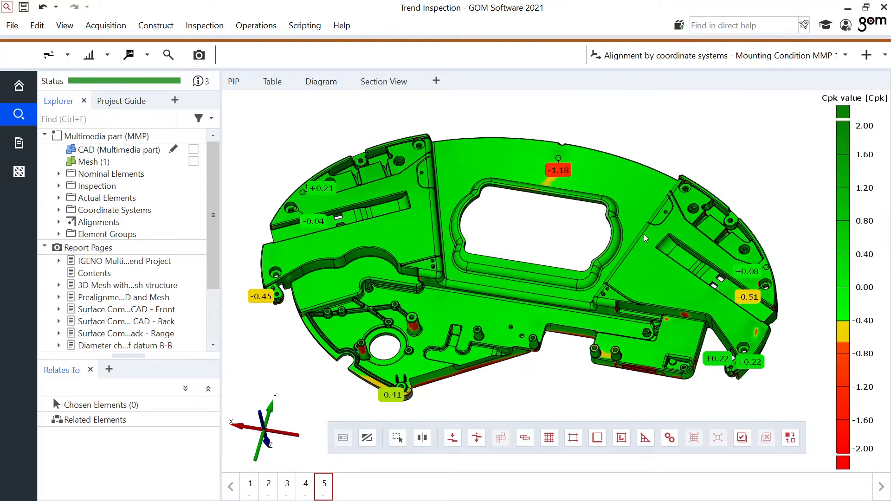
mouse_move(420, 109)
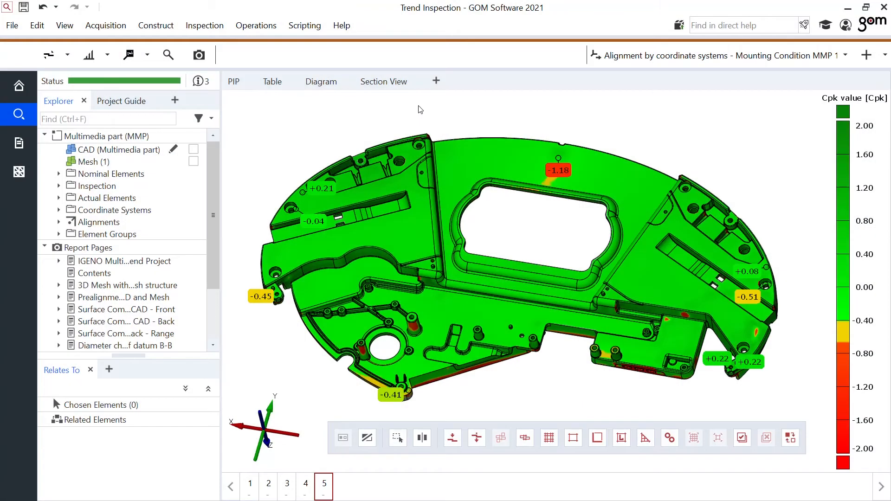
mouse_move(499, 190)
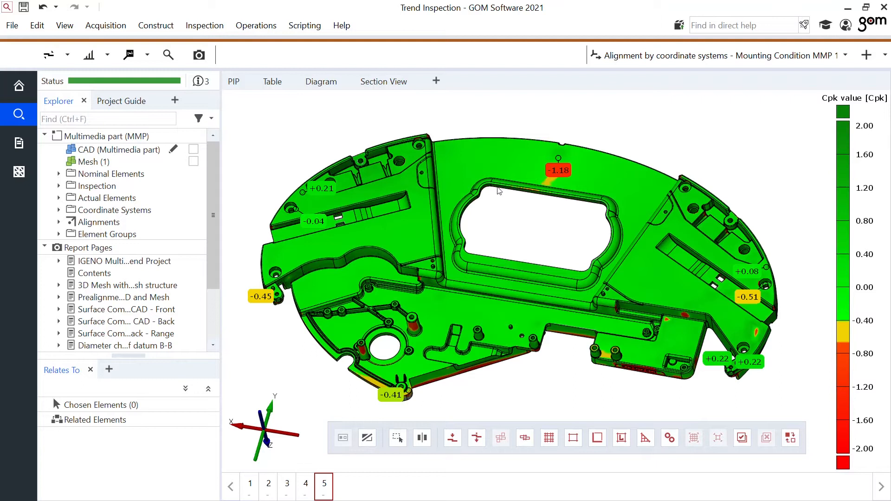
Convert the -1.18 label to Trend visualization and move it over the central opening.
click(558, 170)
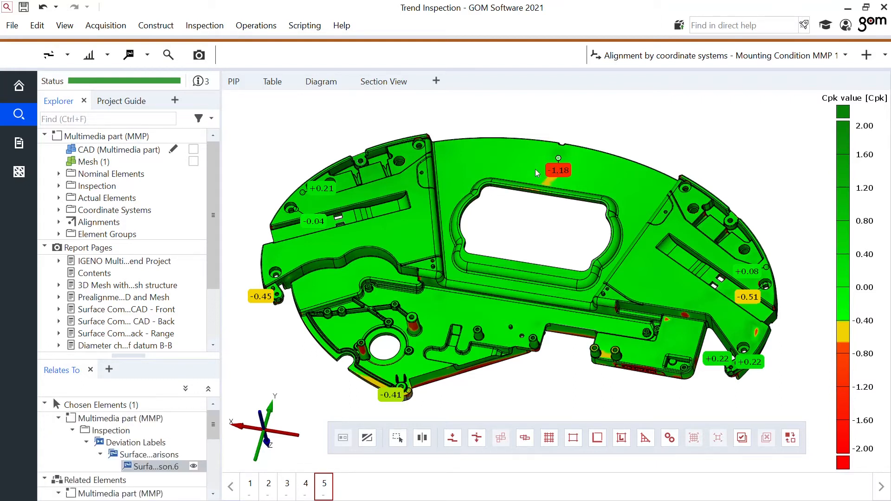
click(168, 55)
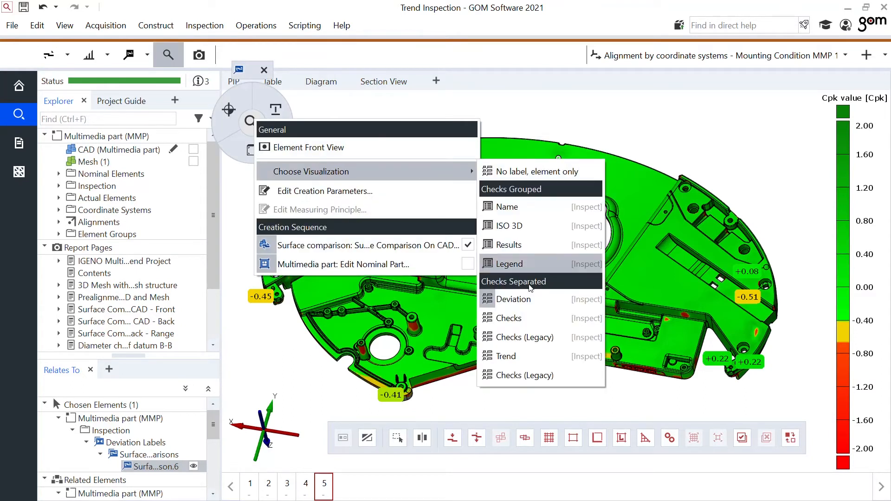
click(514, 281)
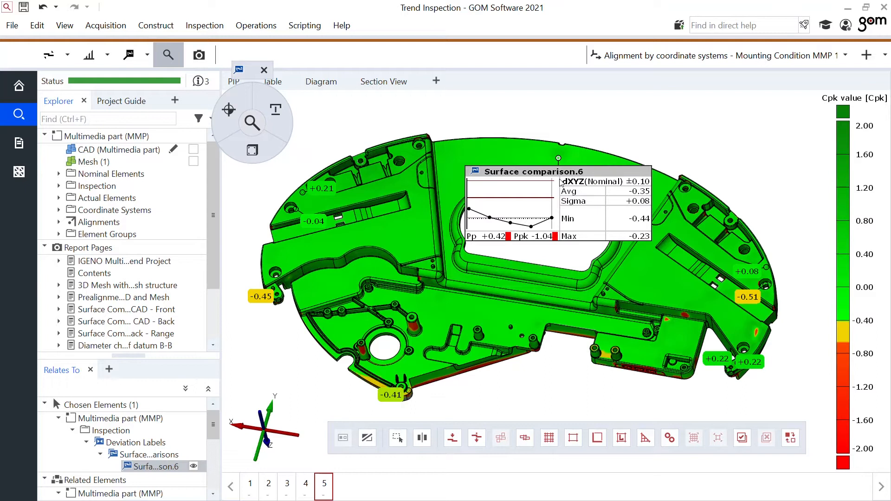
drag(534, 171, 651, 108)
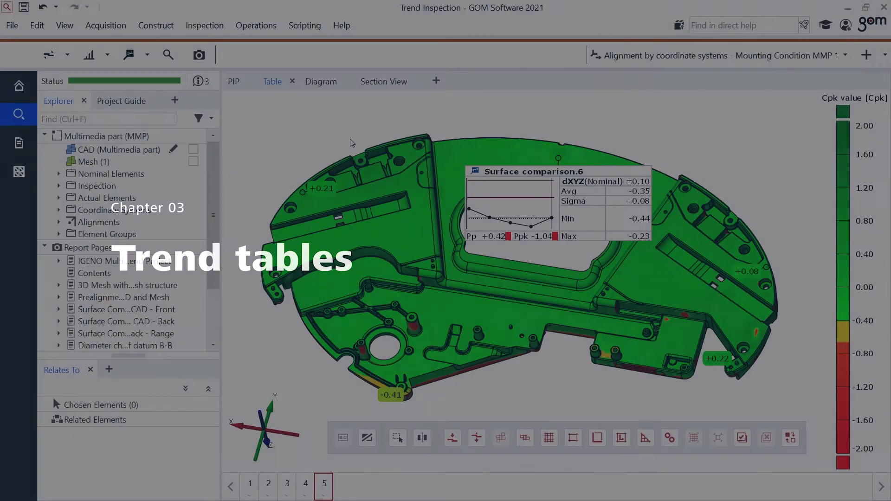
click(272, 82)
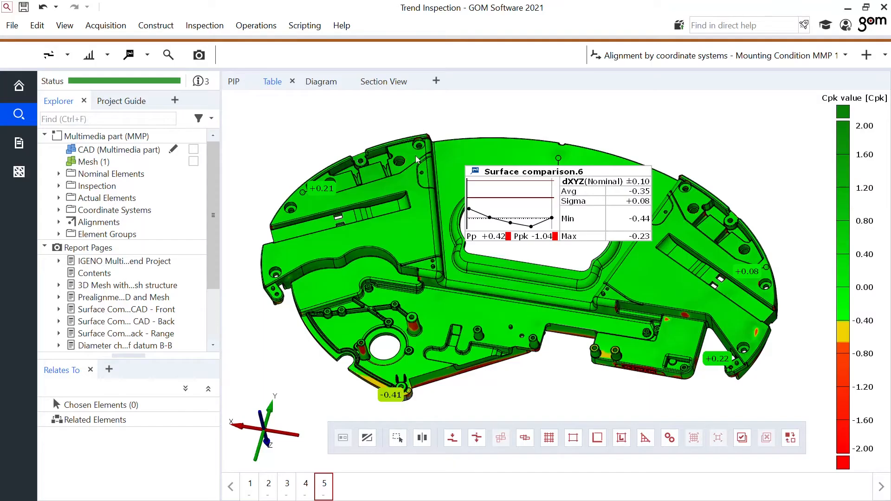
Set the legend type back to Legend, showing plain millimetre deviations.
right_click(841, 172)
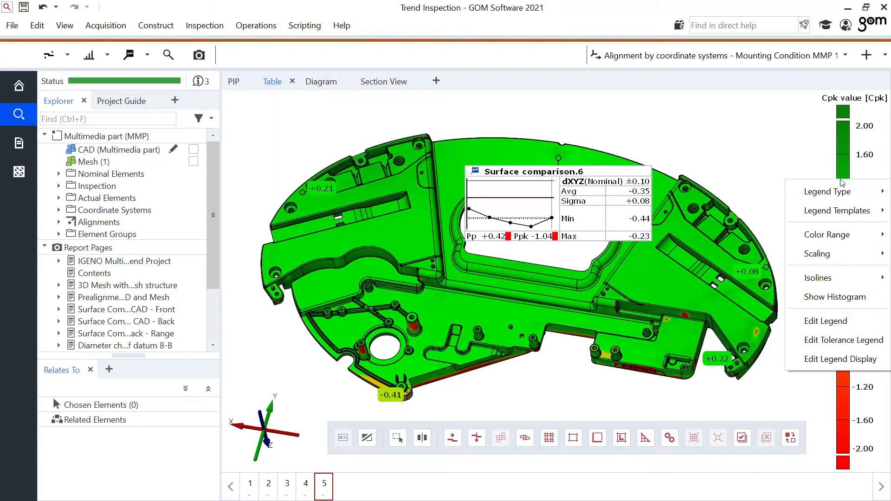
click(827, 191)
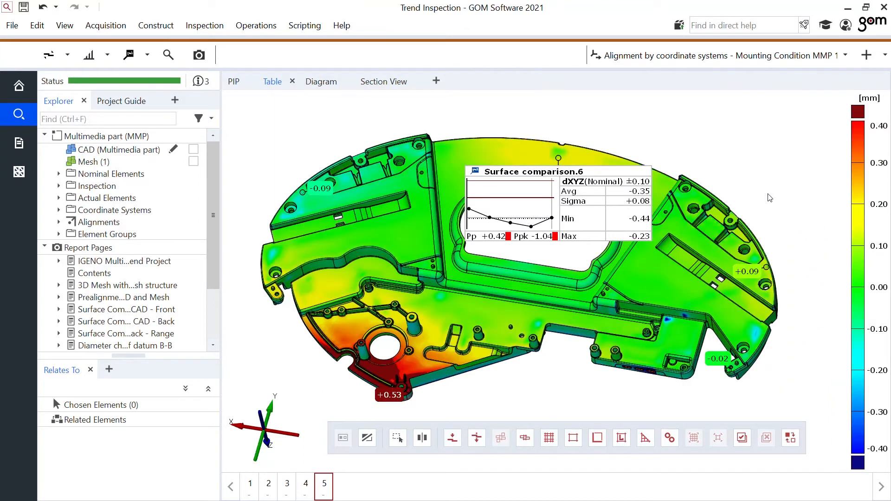
right_click(323, 486)
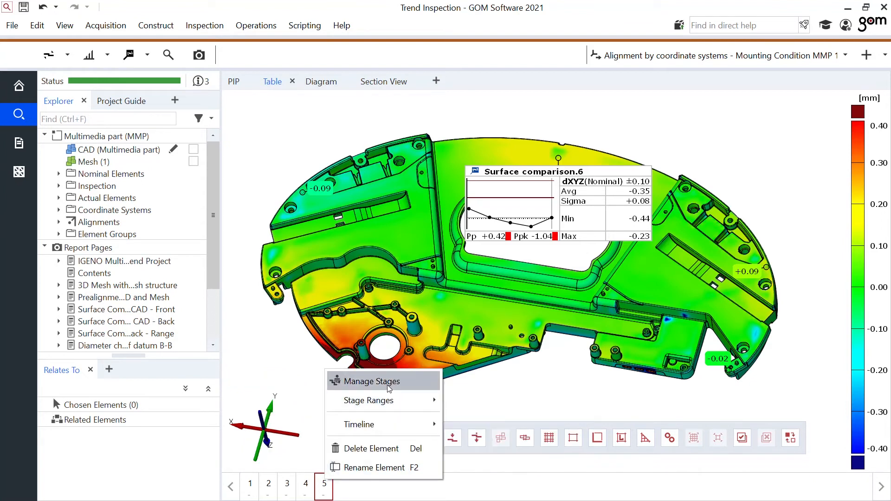
Set stage 1 as reference in Manage Stages, then view stage 2 against it.
click(371, 382)
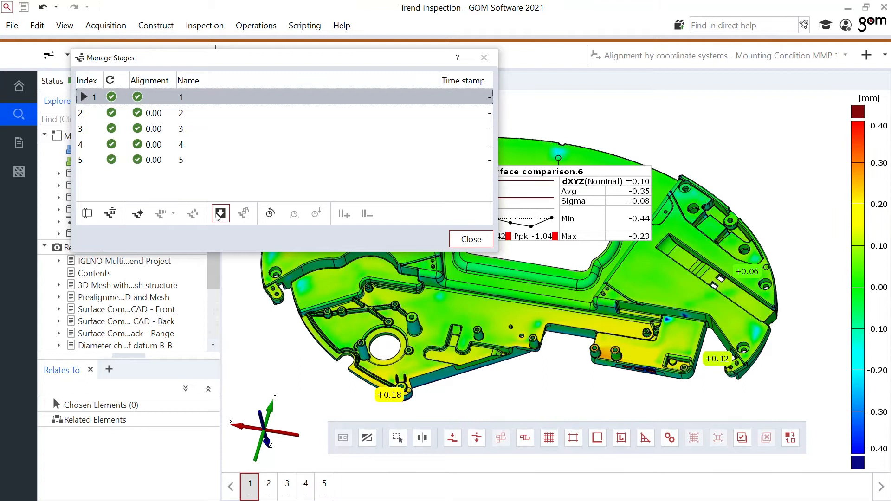
click(220, 212)
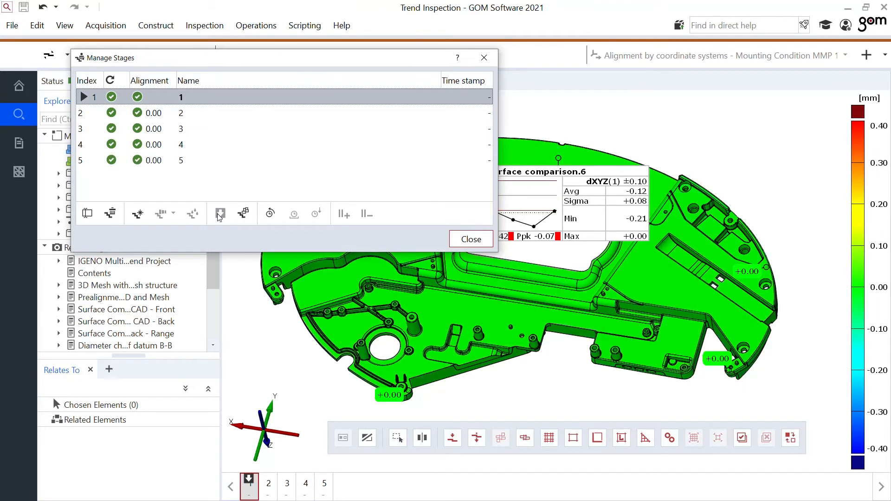
click(471, 239)
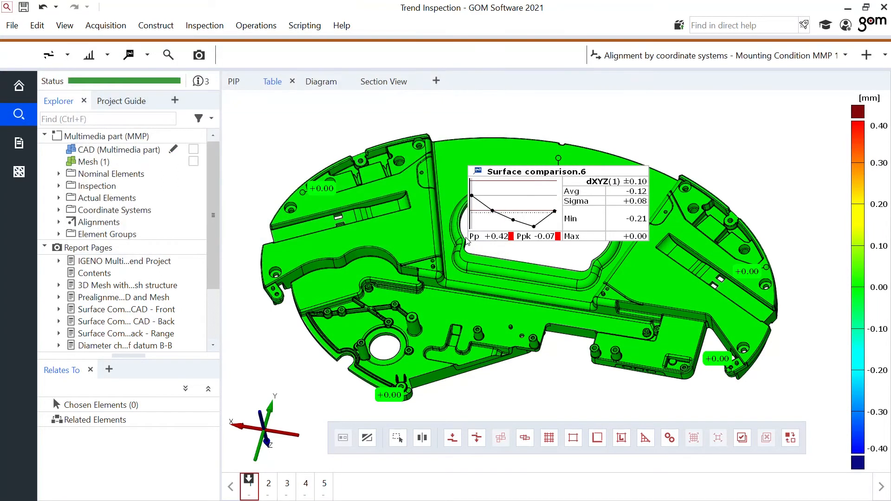
click(268, 484)
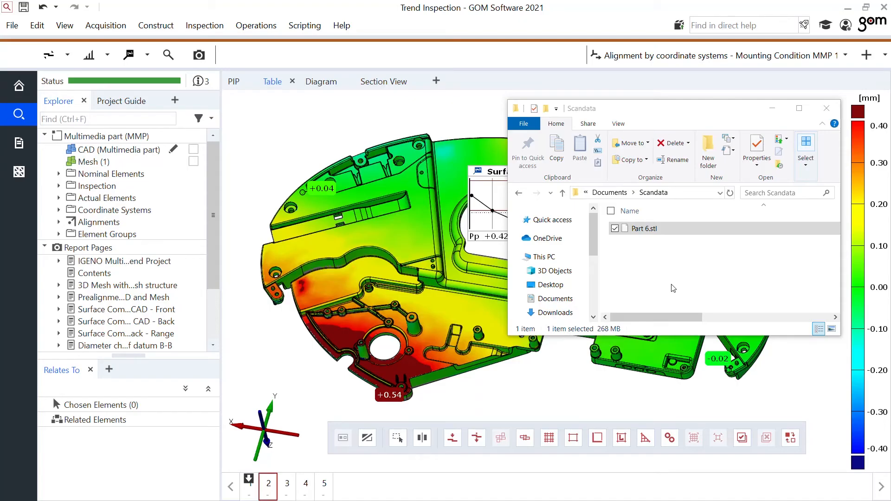
Select Part 6.stl and close the Scandata File Explorer window.
click(644, 228)
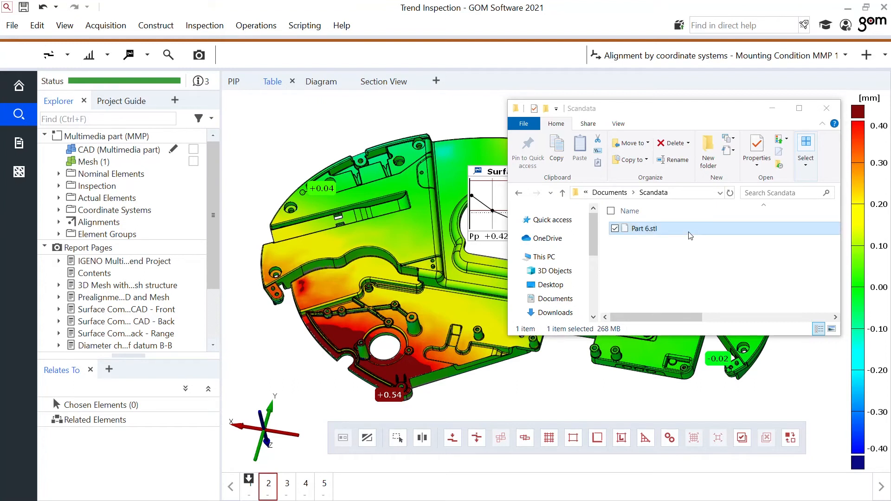
click(825, 108)
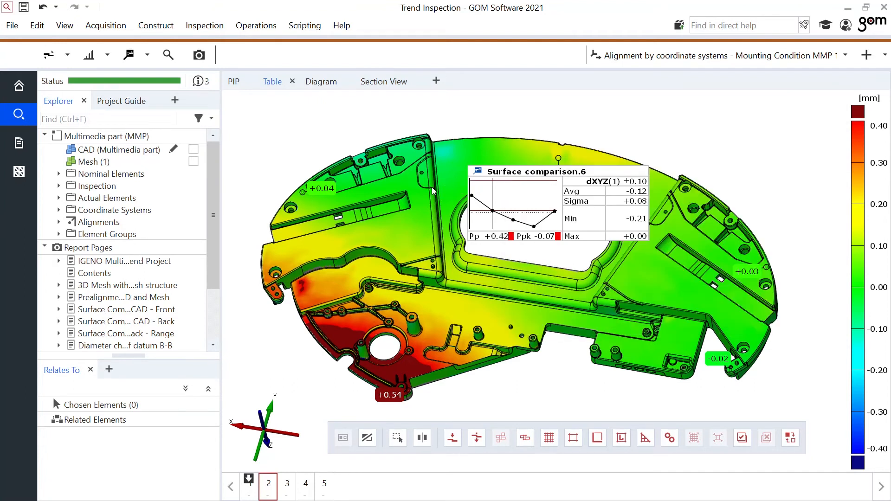